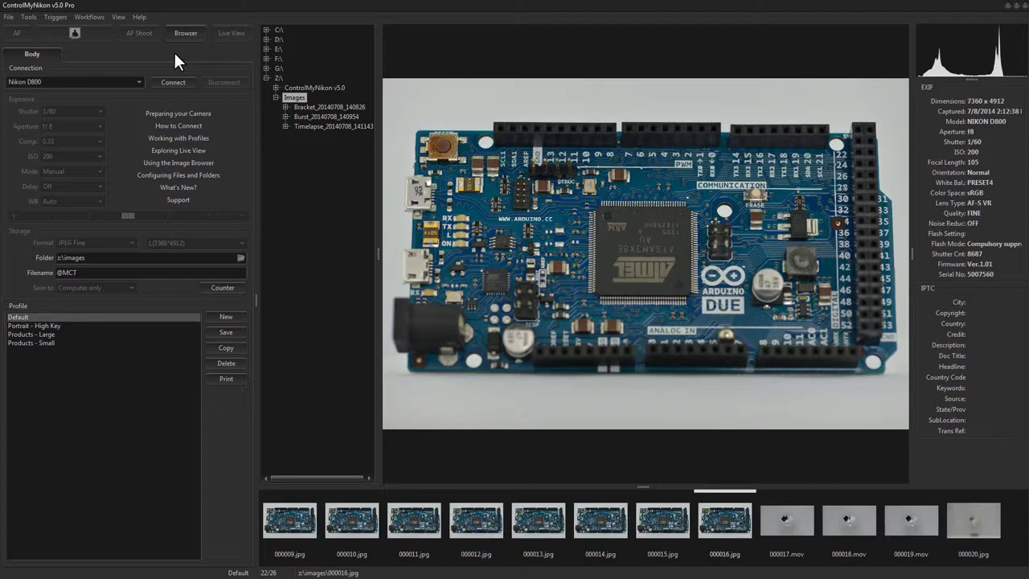
mouse_move(173, 70)
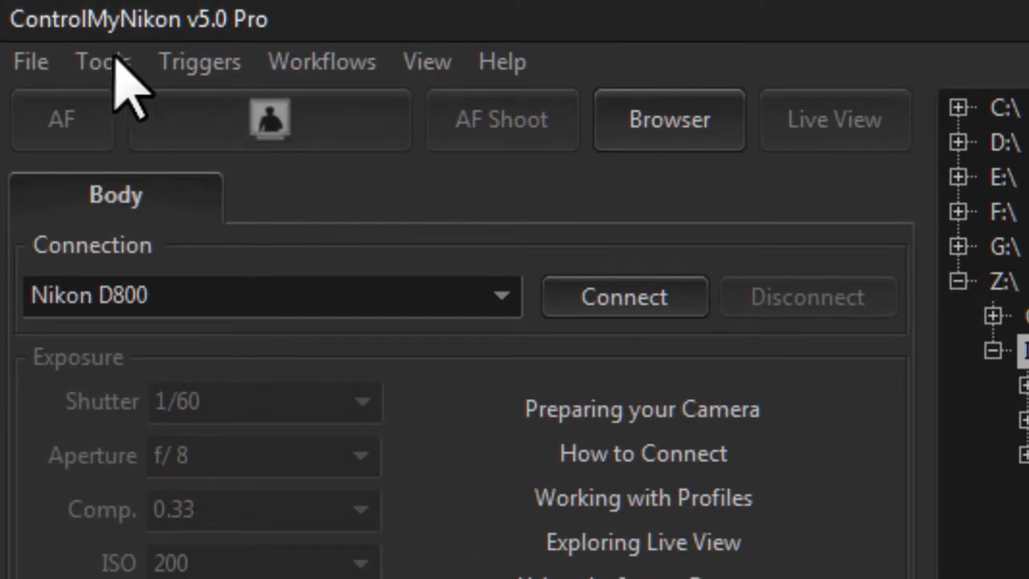
Connect ControlMyNikon to the Nikon D800 camera.
left_click(102, 61)
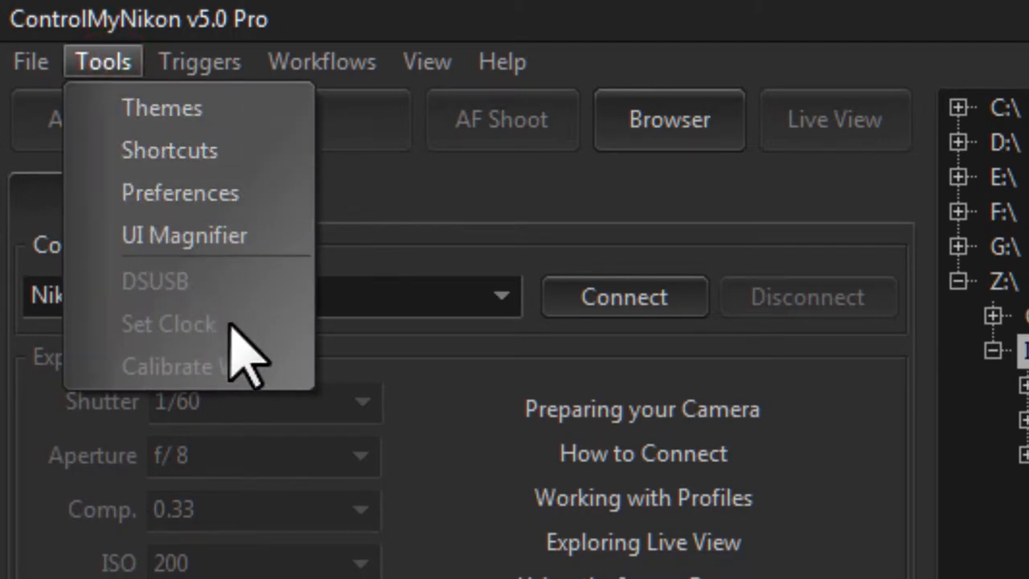
mouse_move(233, 314)
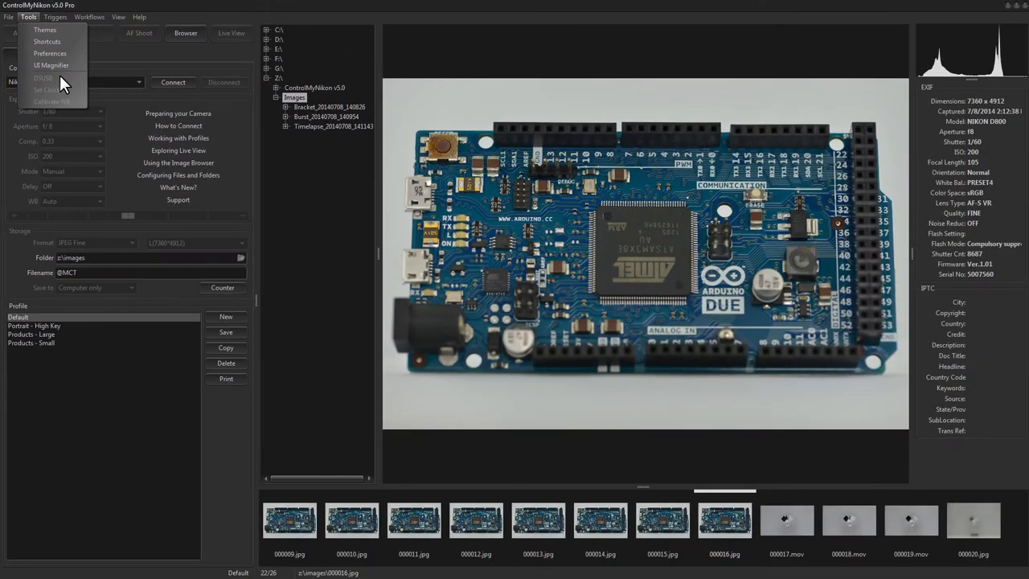
left_click(177, 55)
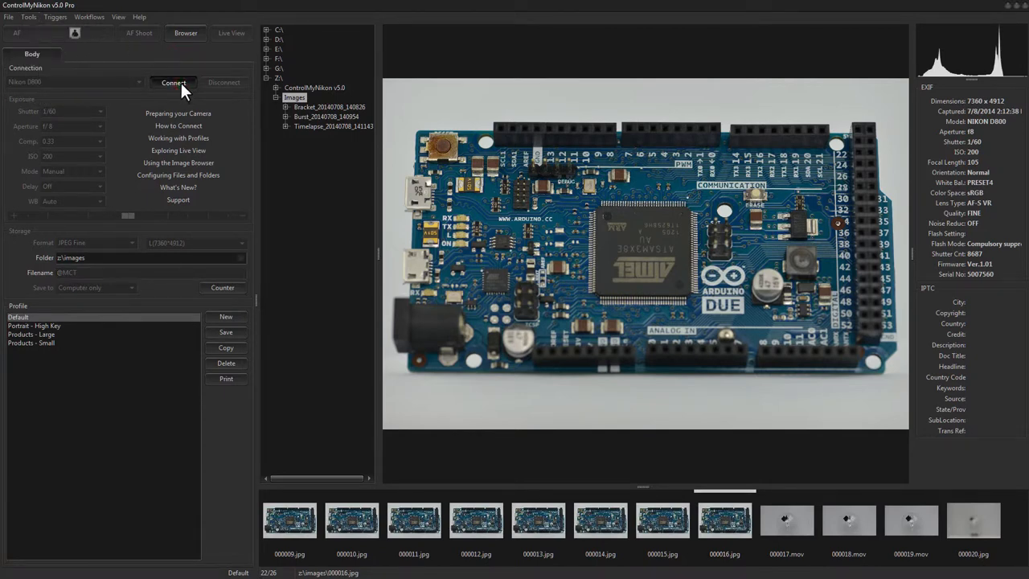
left_click(174, 82)
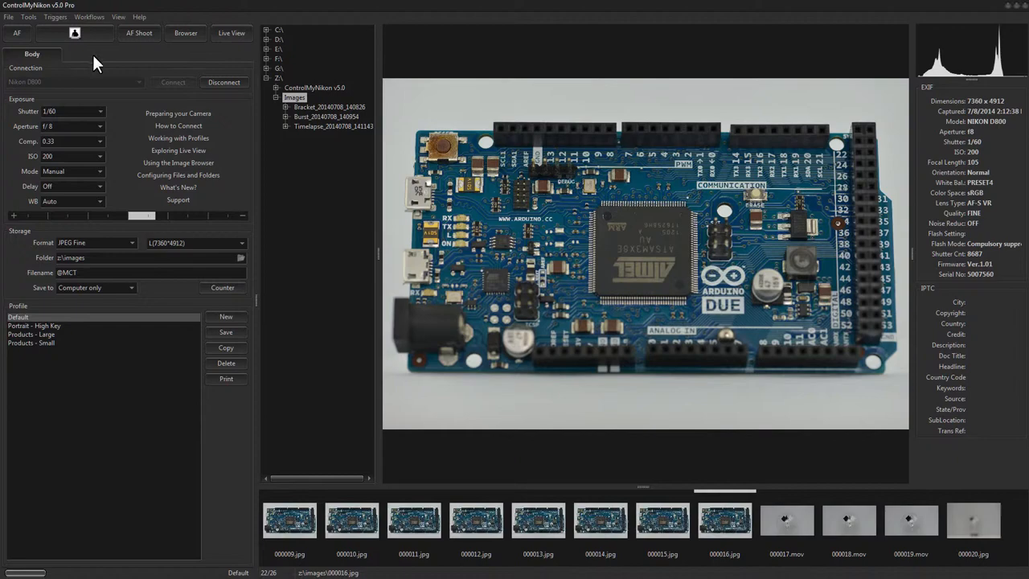
Set the D800 shutter speed to Bulb and bring up the Workflows list.
left_click(98, 111)
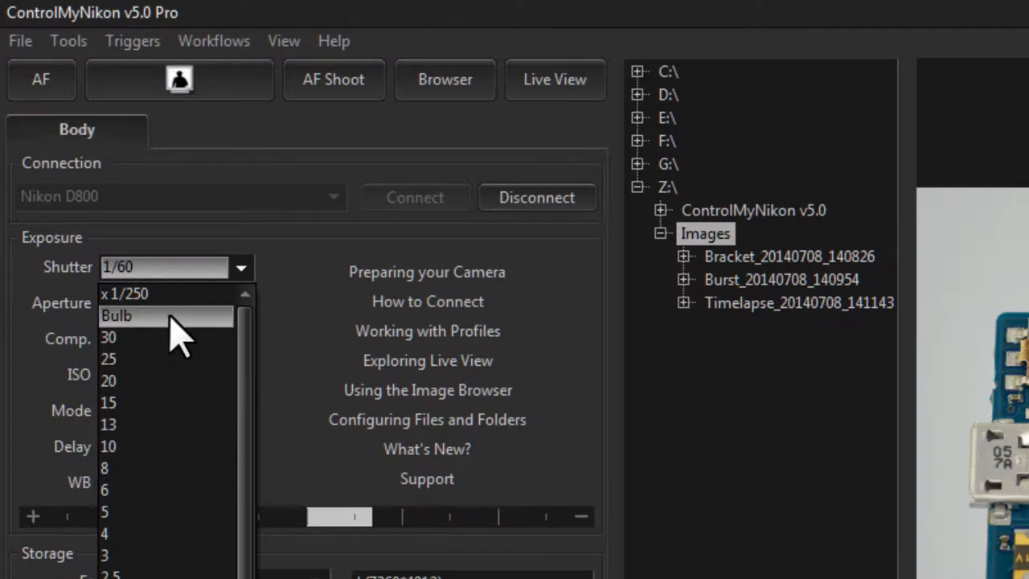
left_click(116, 316)
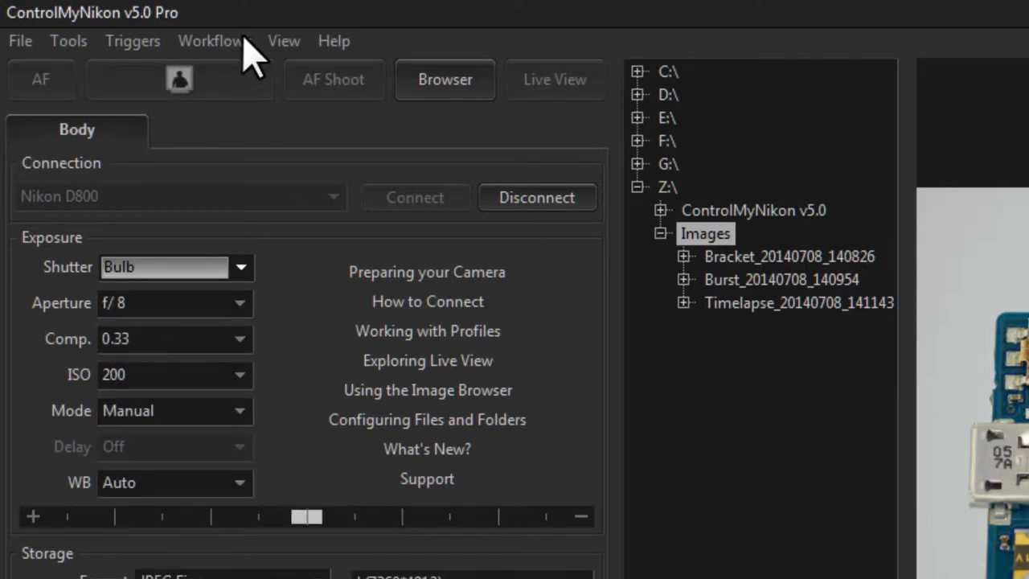
left_click(213, 40)
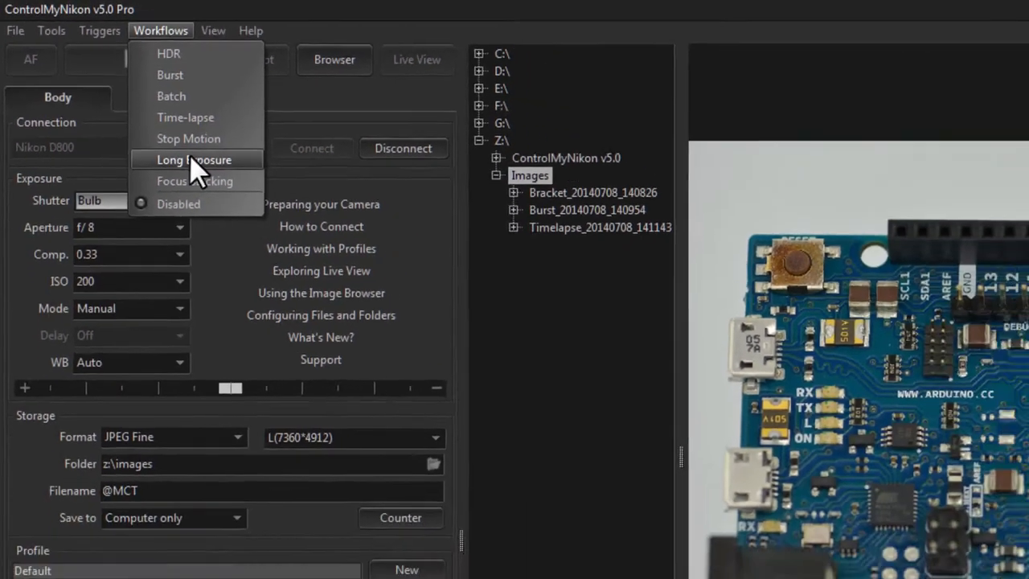
Enable the Long Exposure workflow and view its steps for a 10-second exposure.
left_click(193, 159)
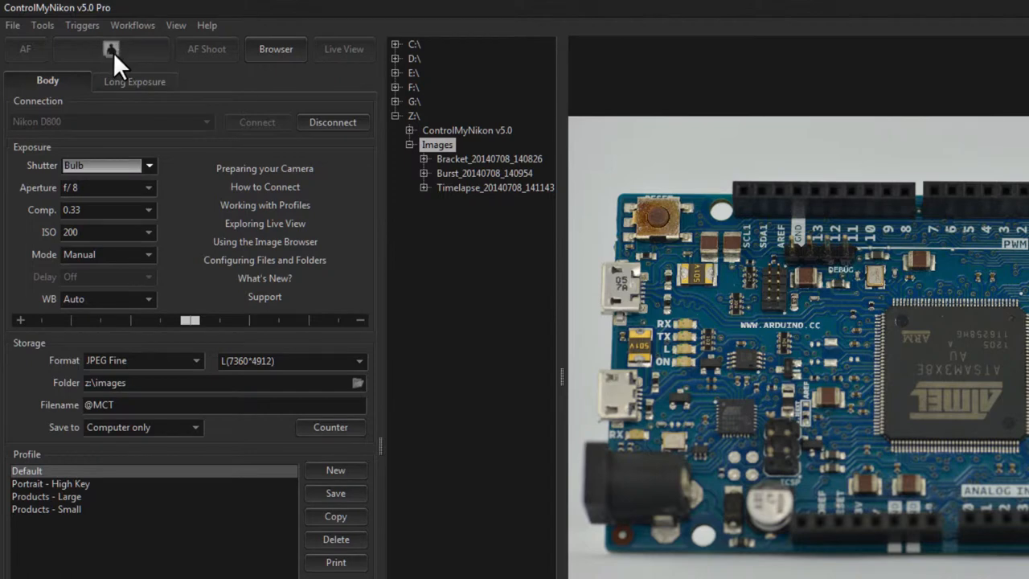
mouse_move(116, 71)
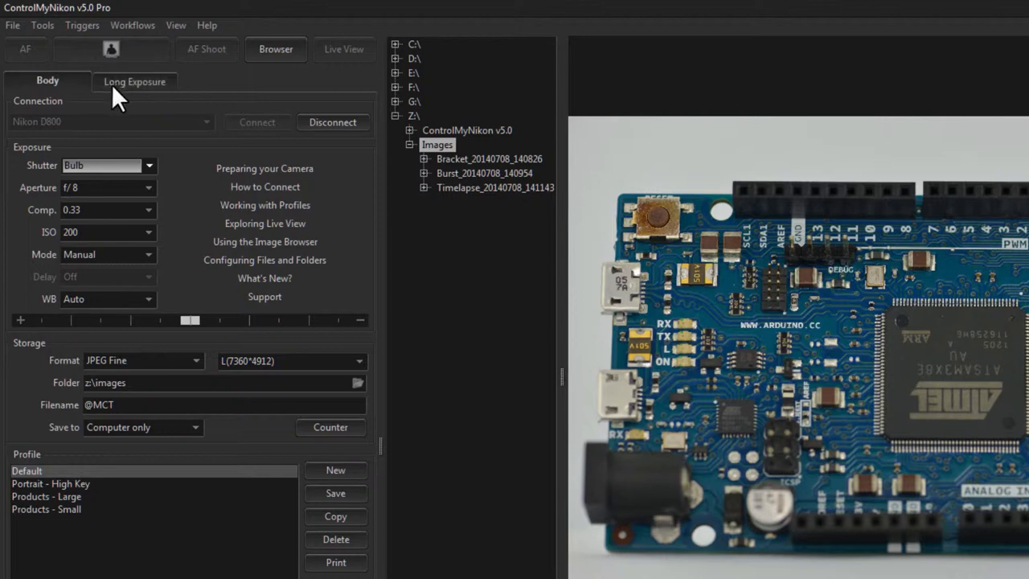
left_click(135, 80)
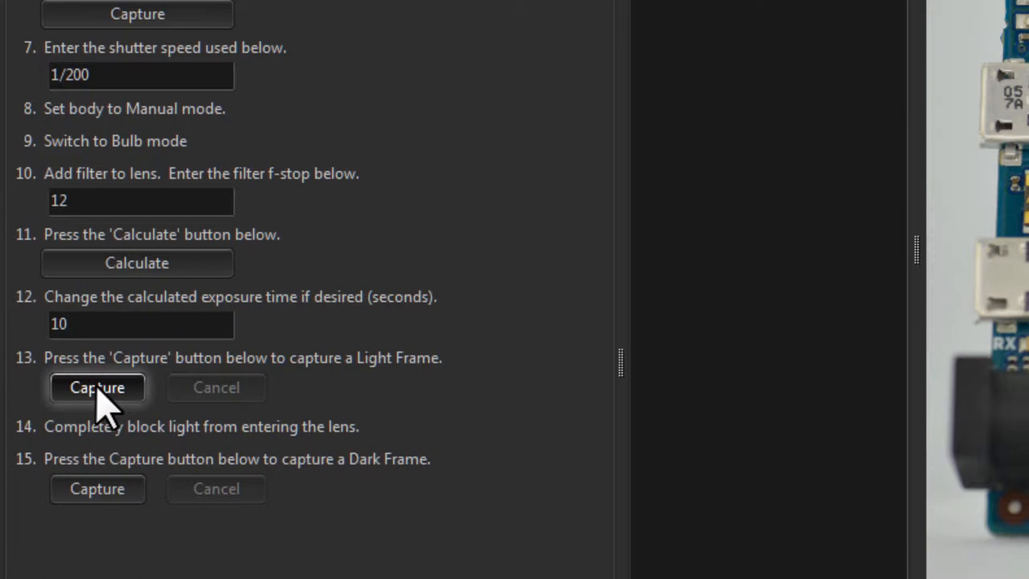
Capture a 10-second bulb light frame using the step 13 Capture button.
left_click(97, 387)
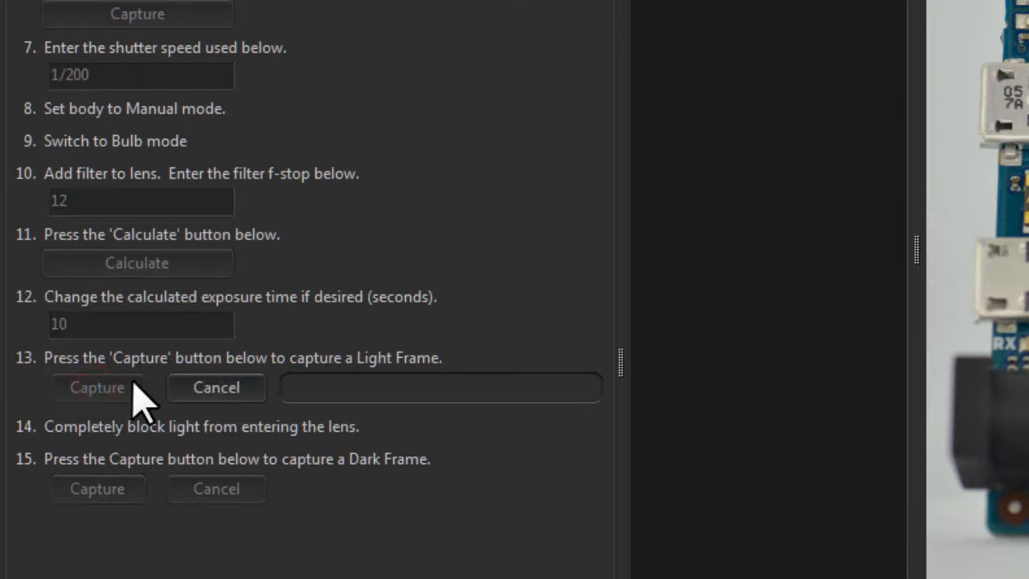
left_click(97, 387)
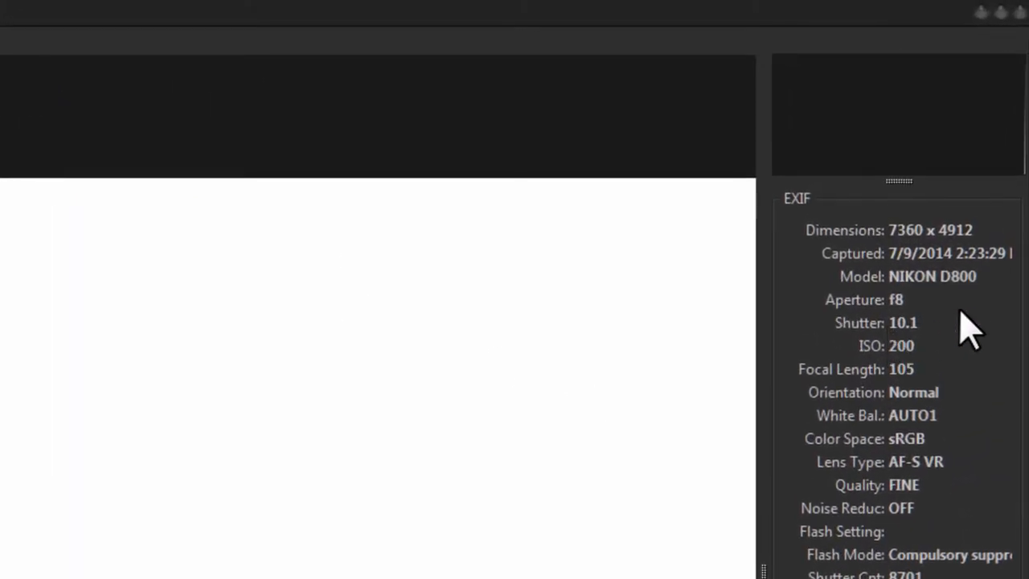
mouse_move(924, 346)
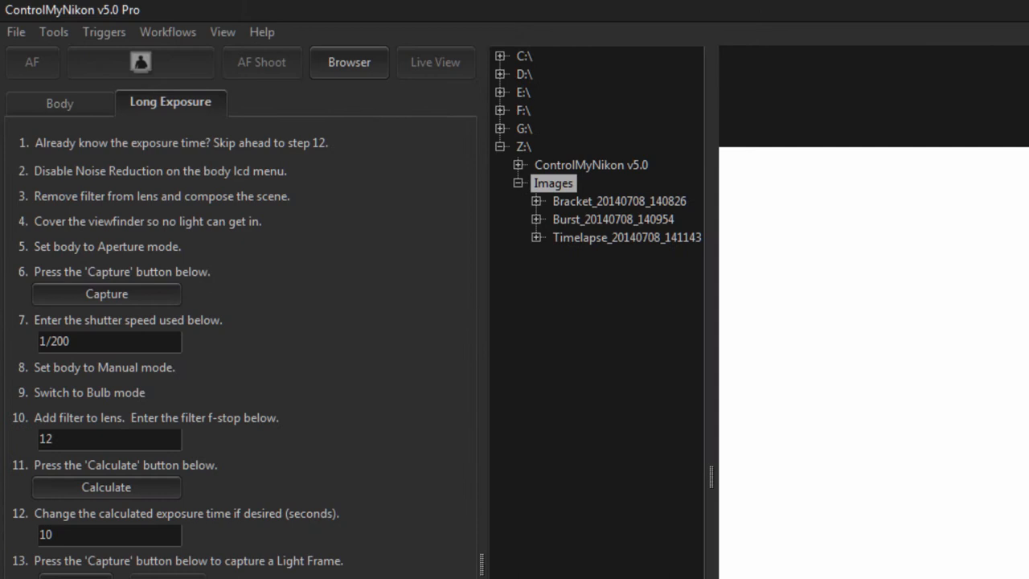
left_click(60, 101)
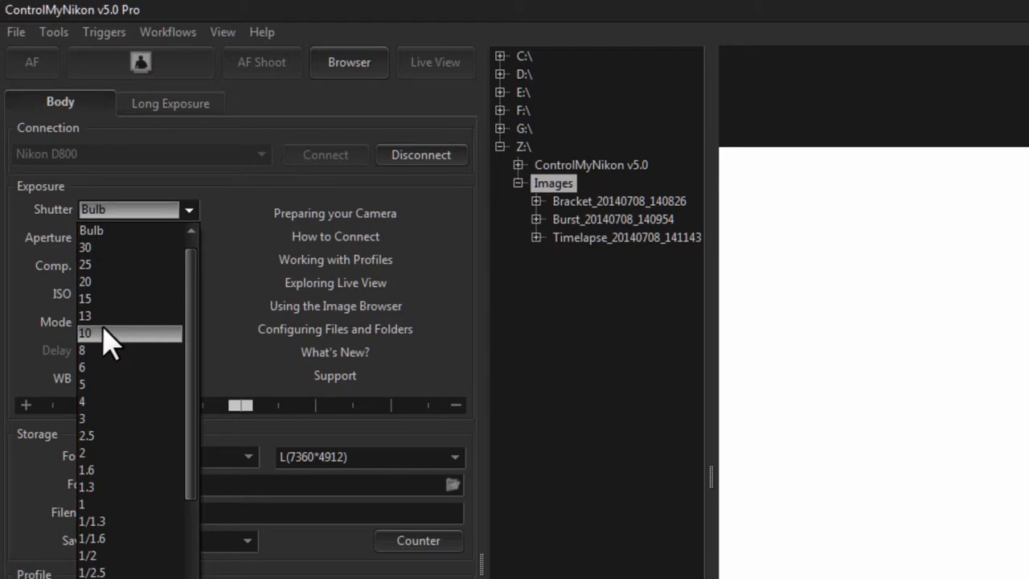
left_click(169, 103)
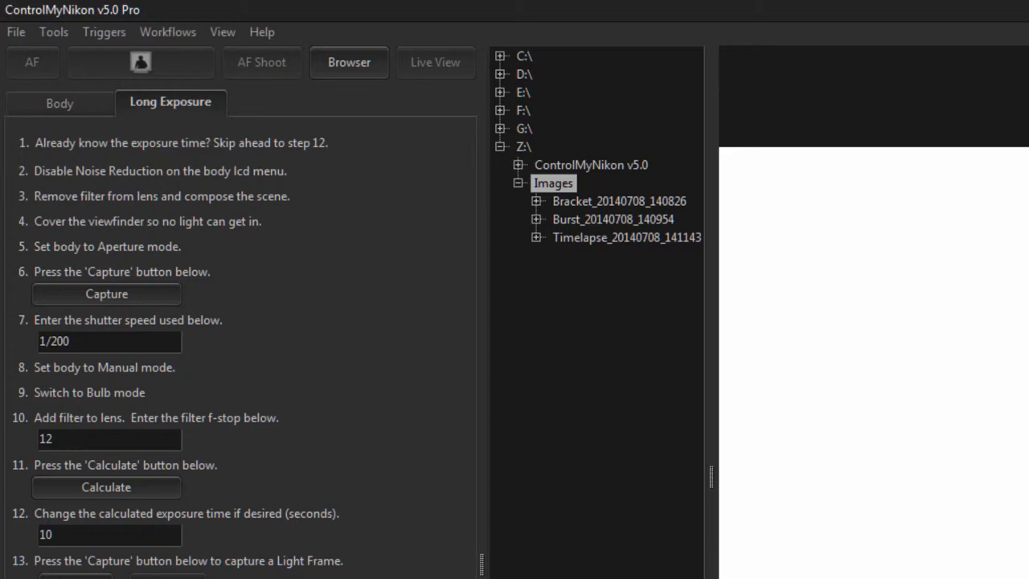
mouse_move(298, 542)
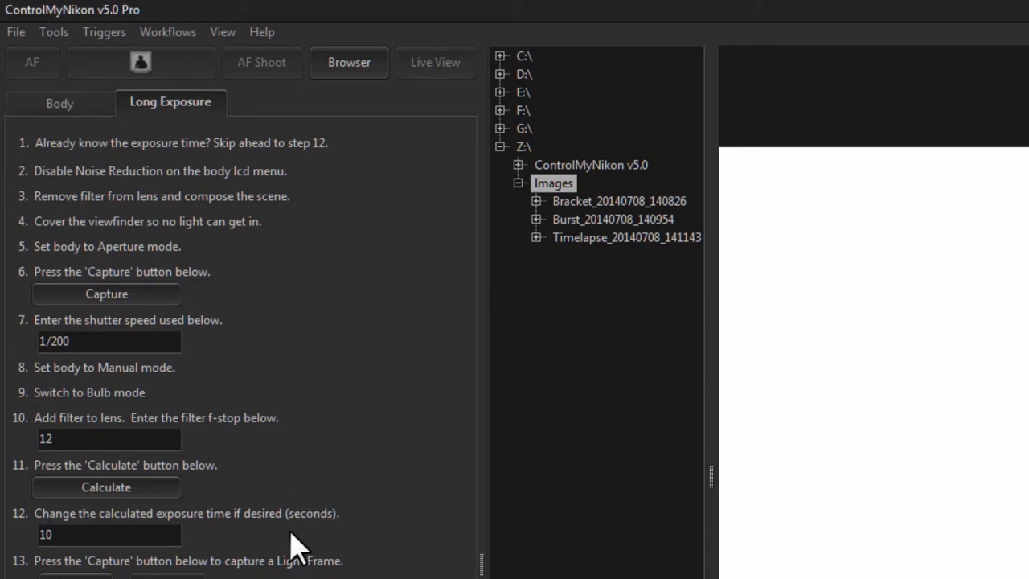
mouse_move(349, 382)
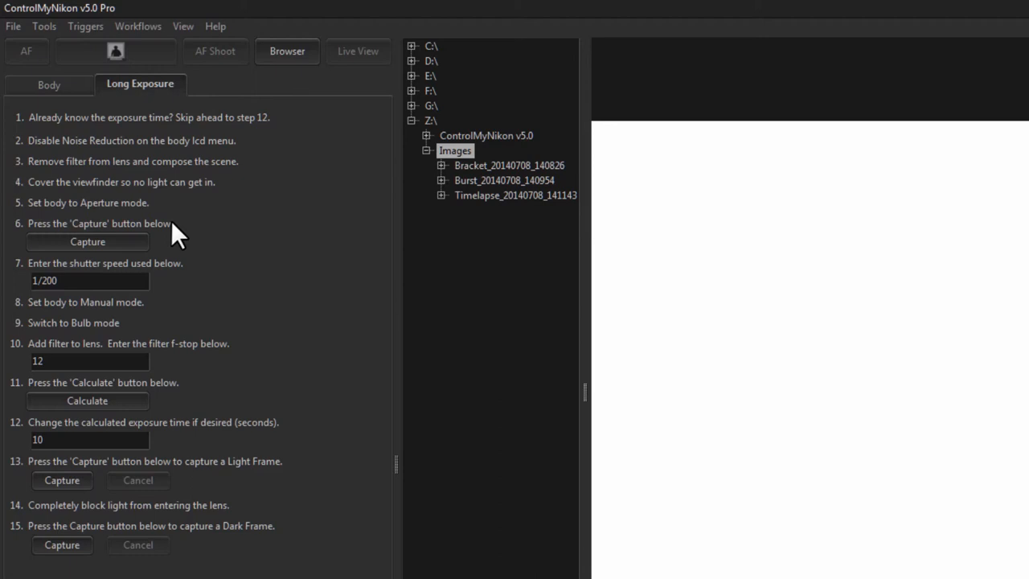
mouse_move(302, 157)
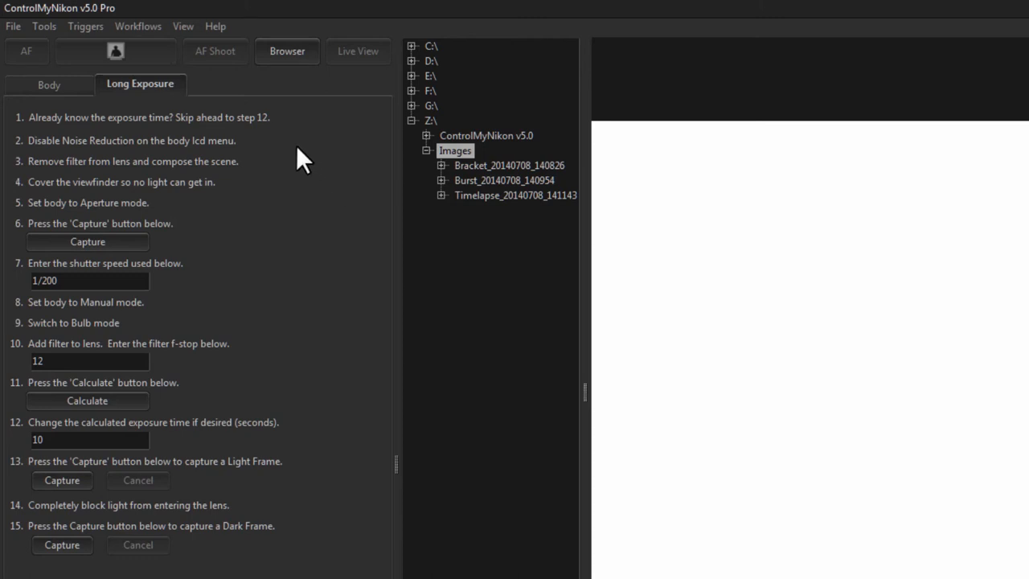
Change the shutter speed from Bulb to 1/60, ending on the Body tab.
left_click(49, 85)
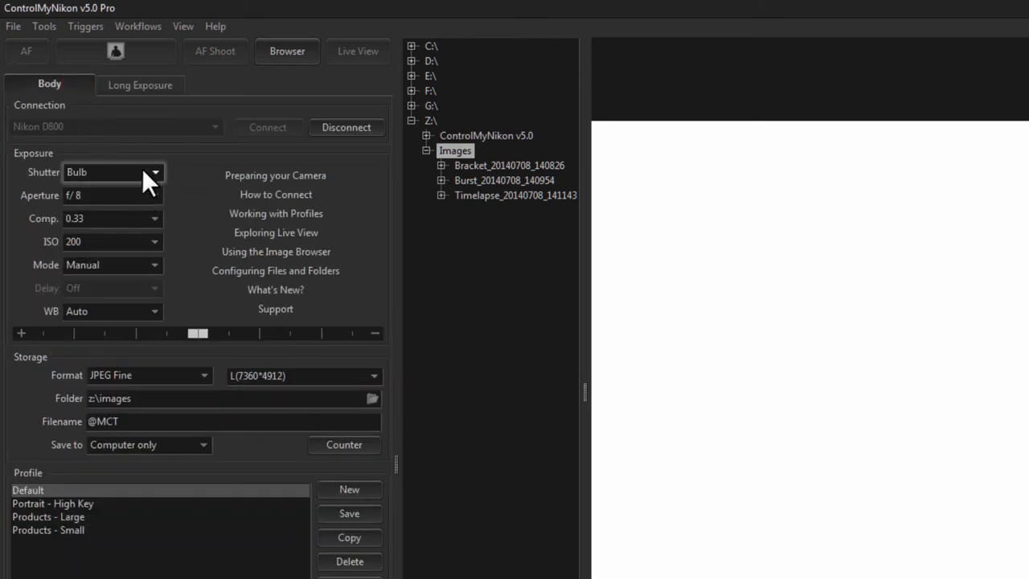
left_click(154, 172)
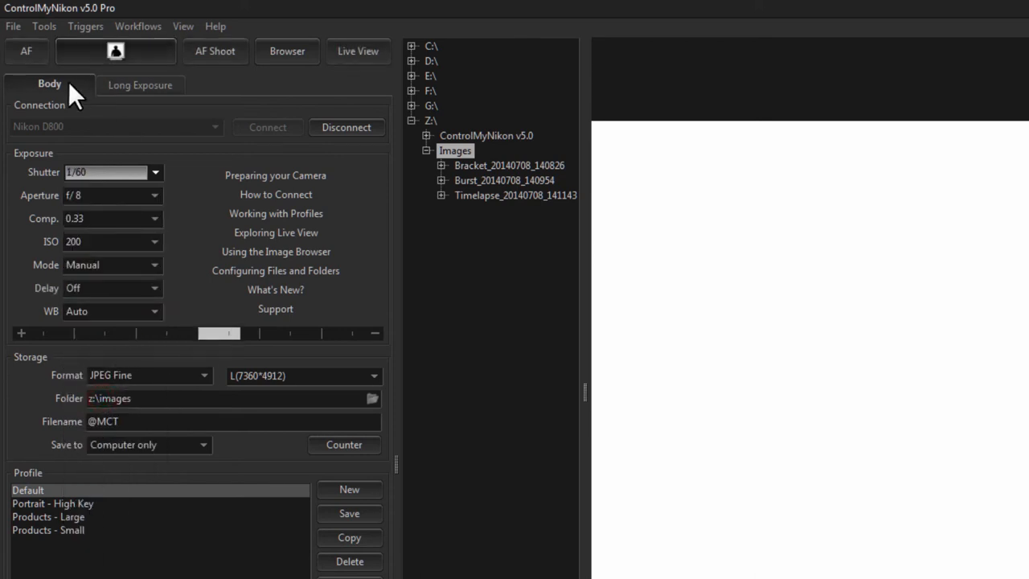
left_click(140, 84)
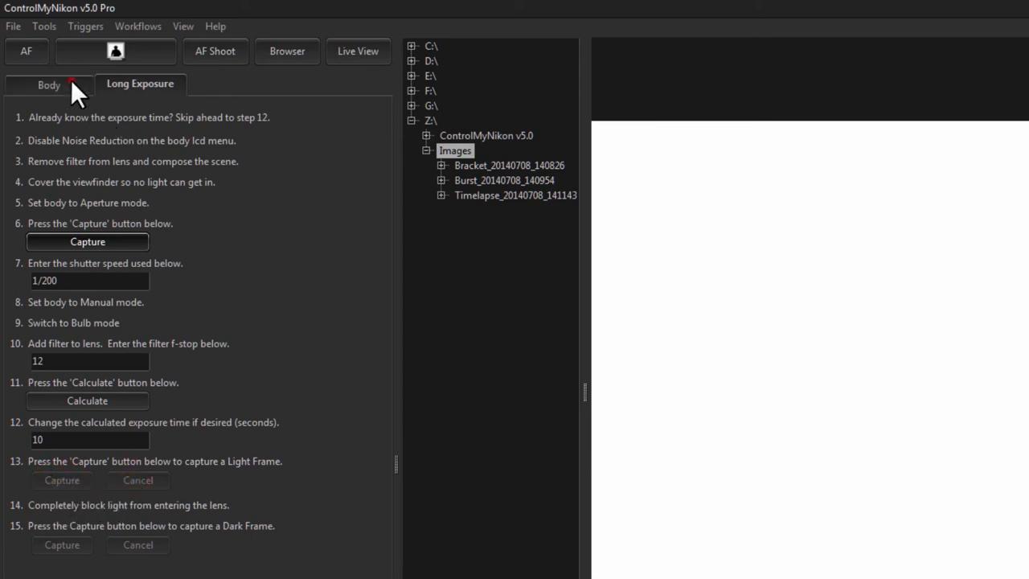
left_click(49, 84)
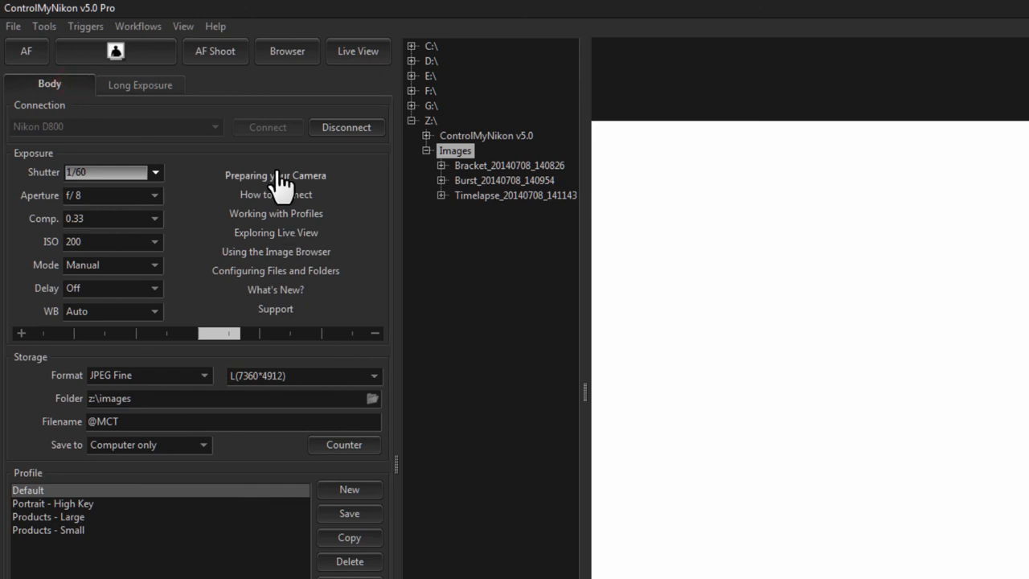